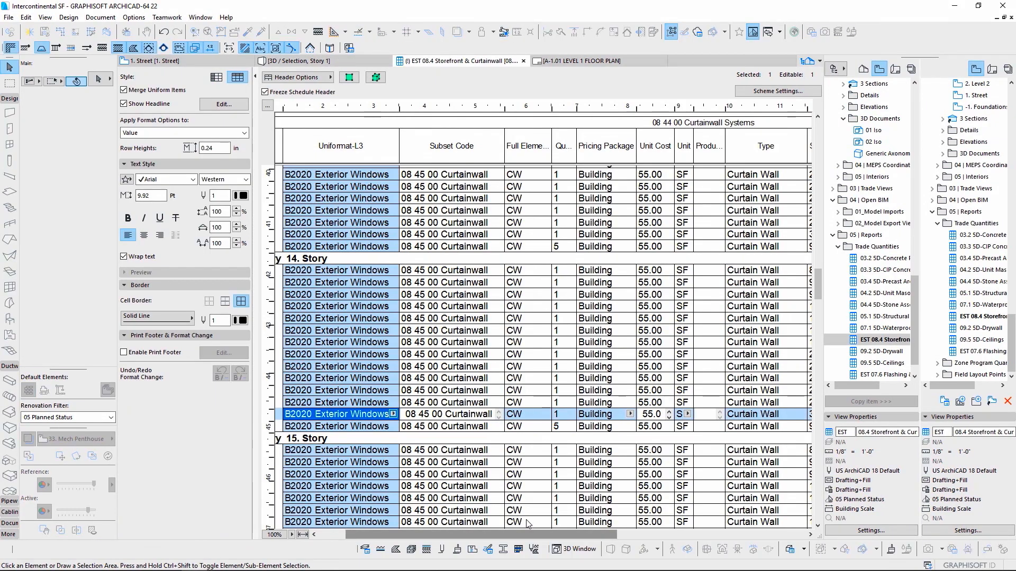
- Switch from the Hoxton DTLA 3D view to the RVT Revit Inventory schedule tab
click(294, 60)
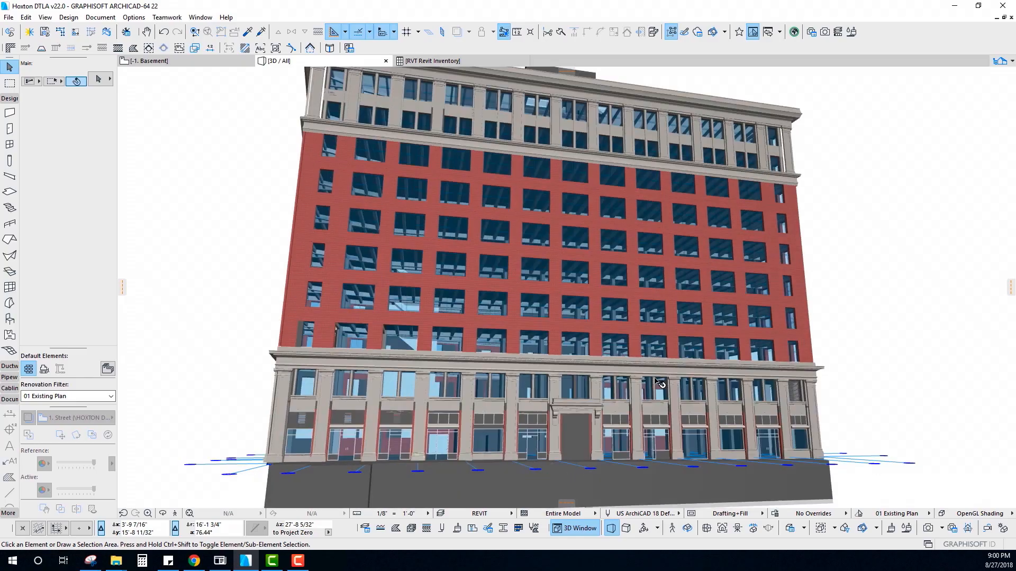
click(430, 61)
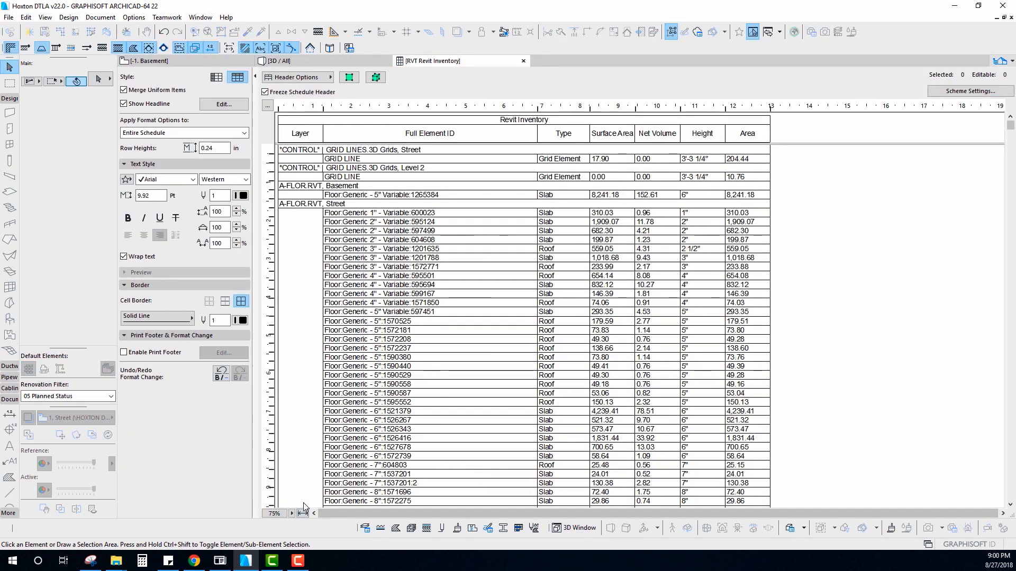